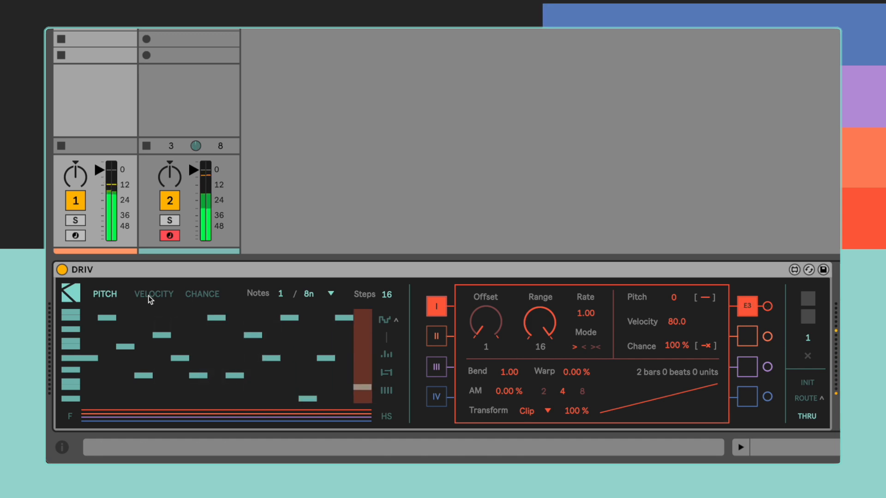
Step: Review the velocity and chance lanes, then cut DRIV to 8 steps at 8n note length
click(153, 294)
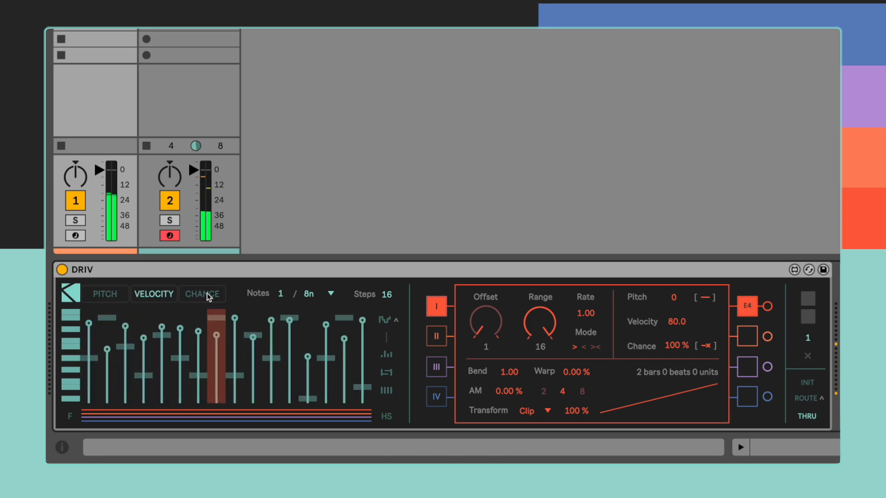
click(202, 294)
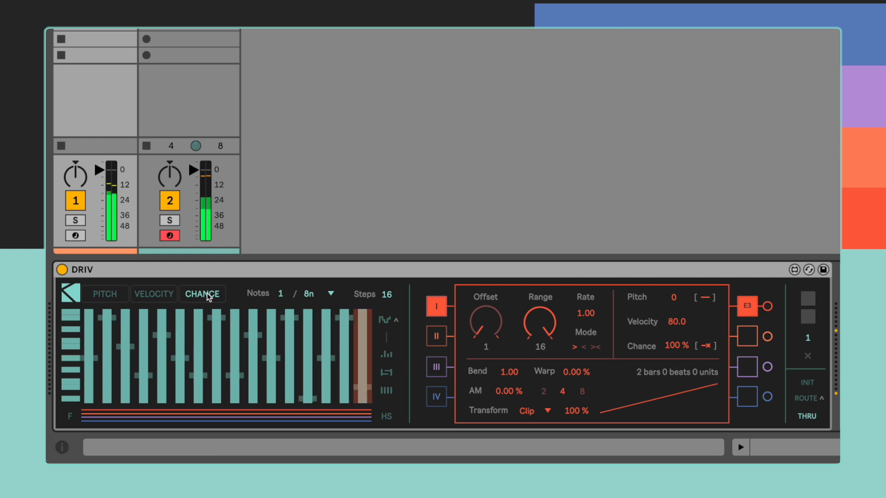
click(154, 294)
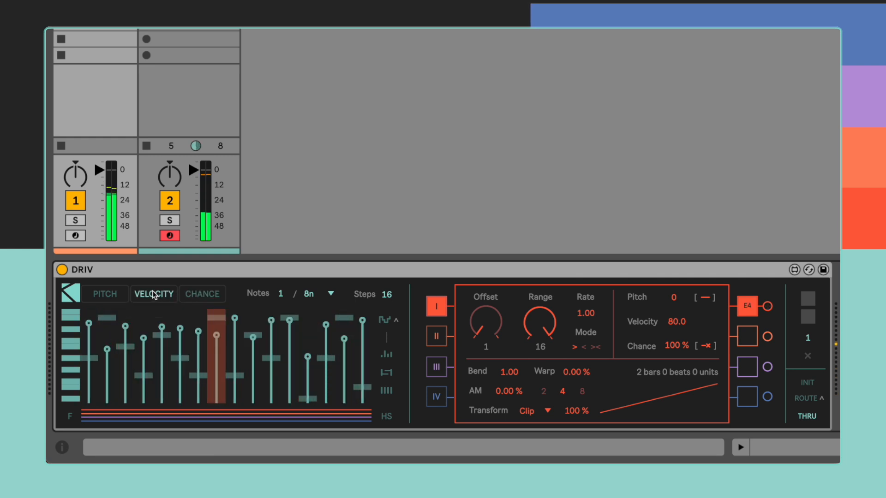
click(103, 294)
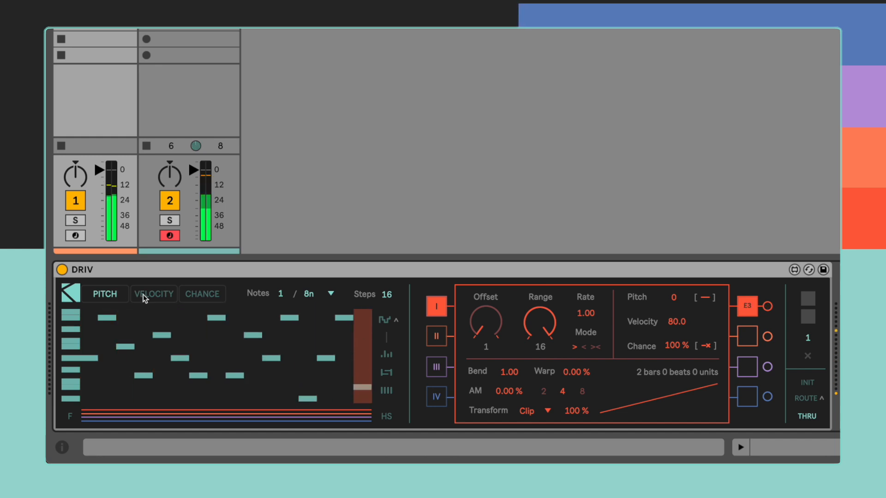
click(331, 294)
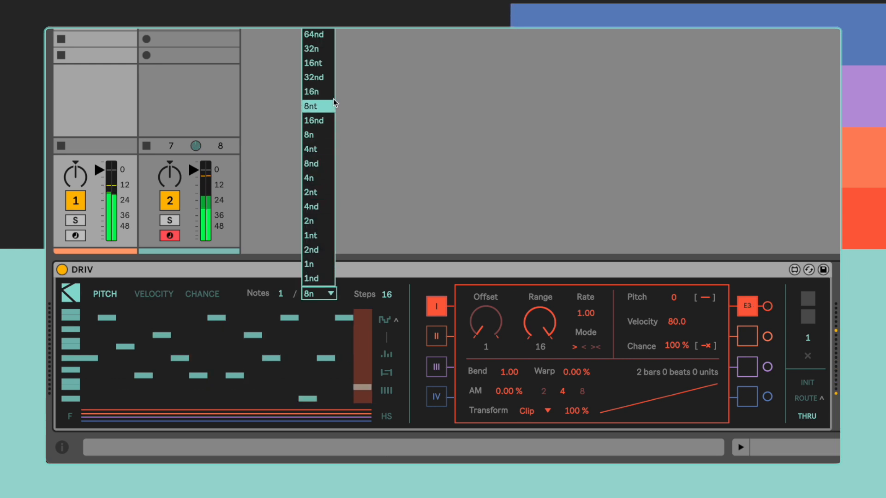
click(312, 92)
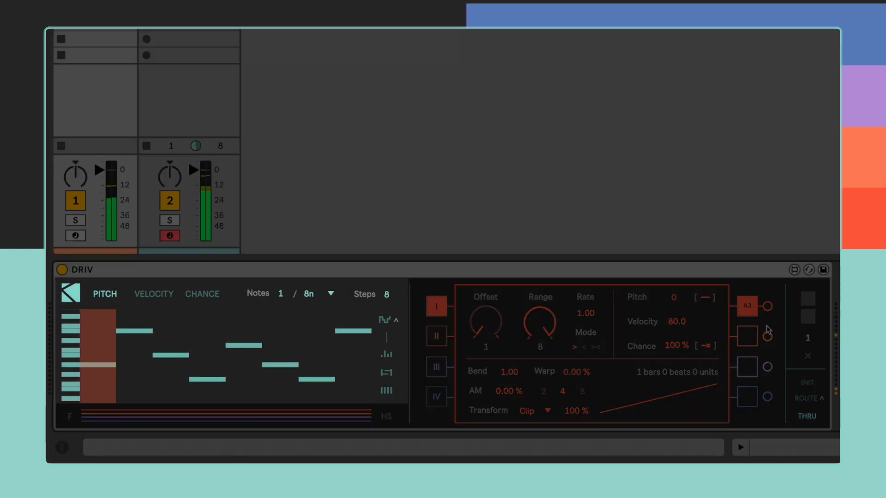
Step: Turn on lane I's output and review the 8-step velocity, chance and pitch lanes
click(316, 384)
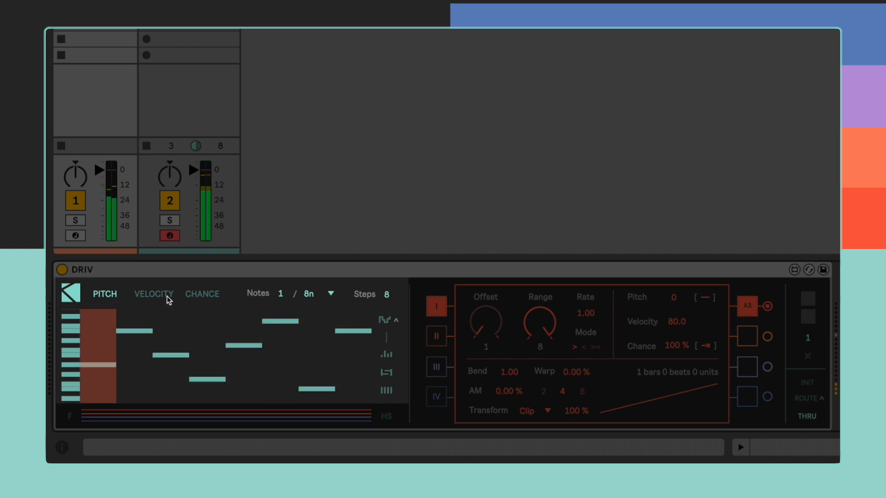
click(152, 294)
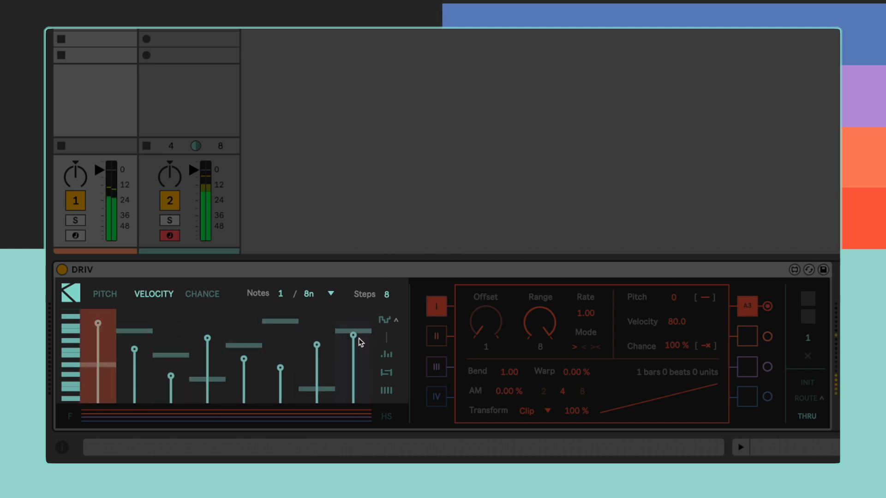
click(202, 294)
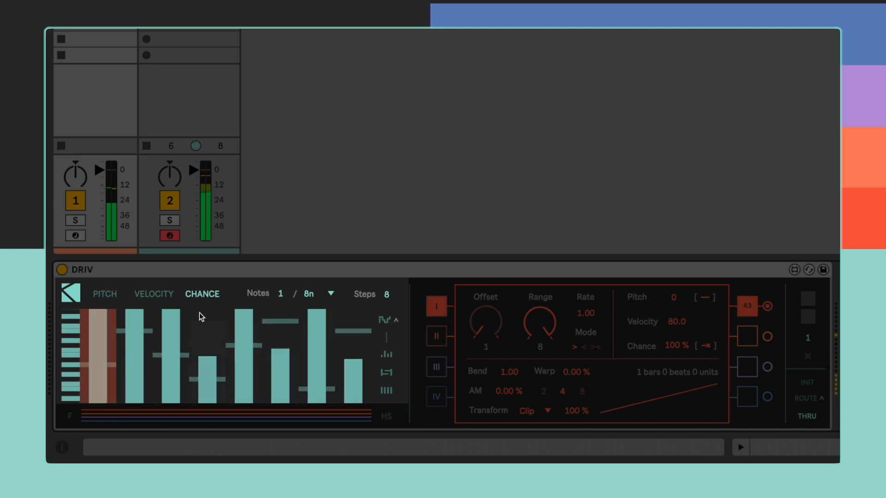
click(104, 294)
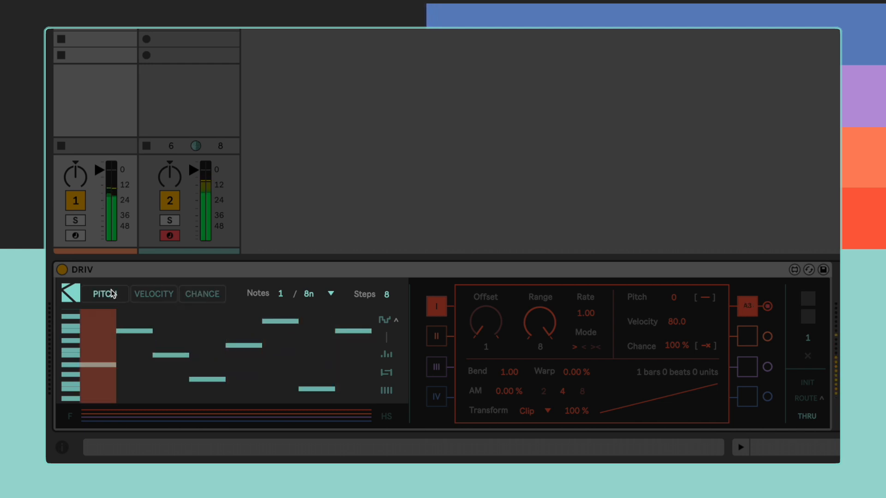
Step: Return DRIV to 16 steps with a two-bar loop and a rising-and-falling pitch pattern
click(170, 355)
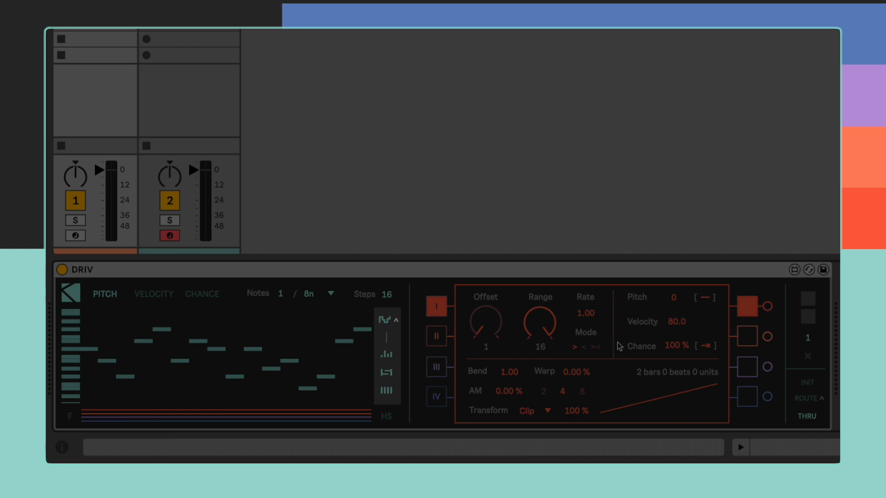
Step: Open the probabilities window and weight pitch degrees toward the root and seventh
click(386, 319)
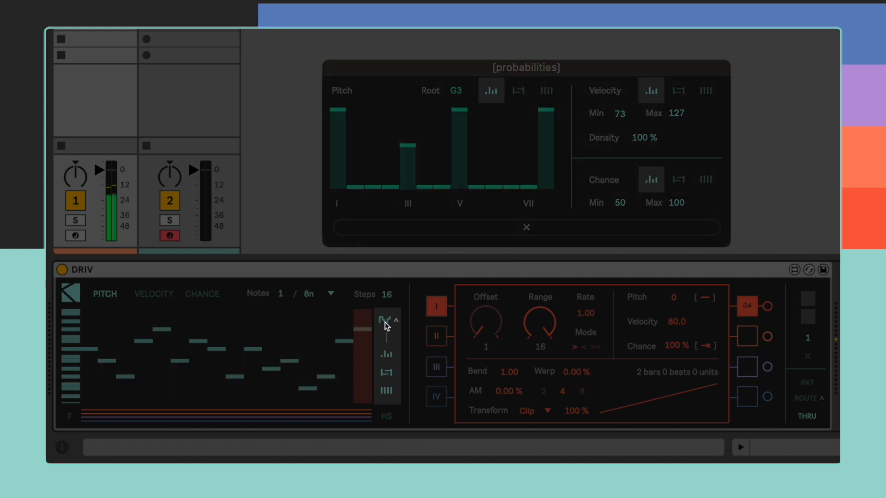
click(517, 91)
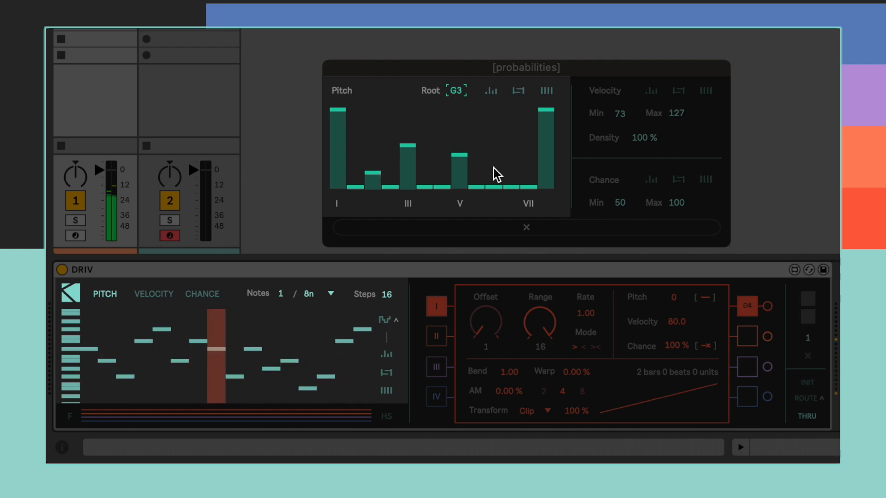
Step: Raise the V degree's probability bar and regenerate DRIV's pitch pattern
drag(492, 174, 491, 128)
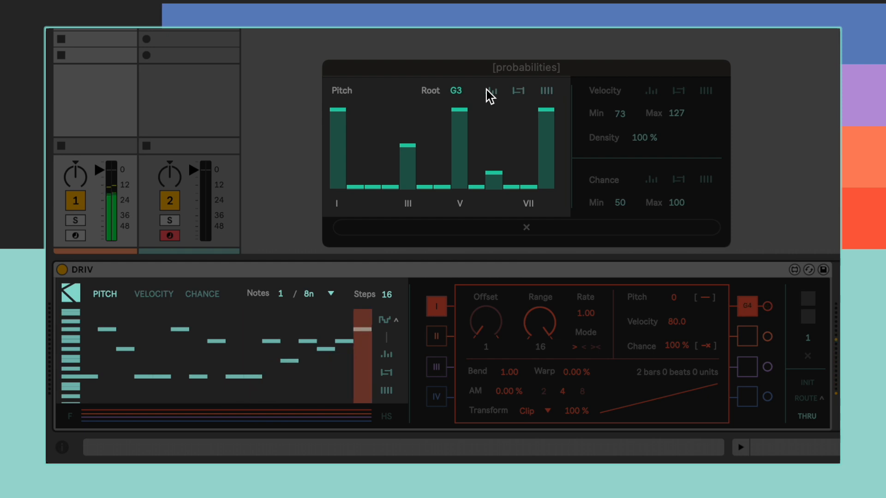
click(153, 294)
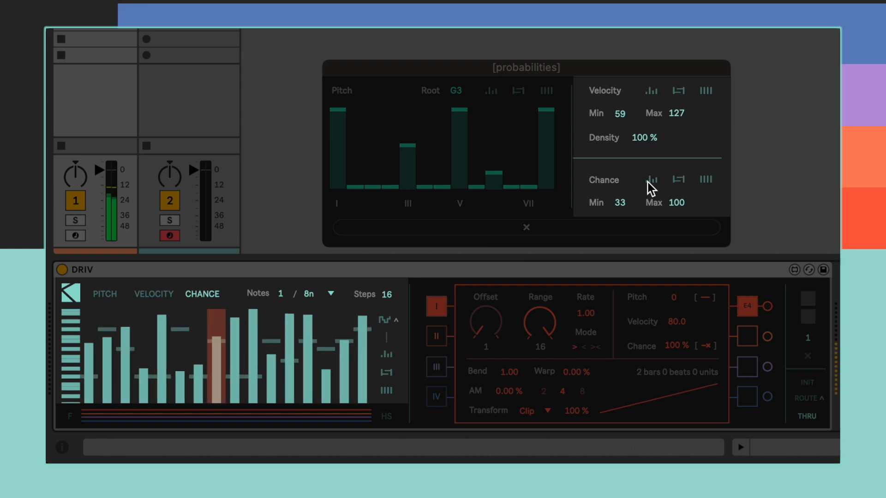
Step: Set Velocity Min 59 and Chance Min 33, then randomize the chance lane
click(154, 294)
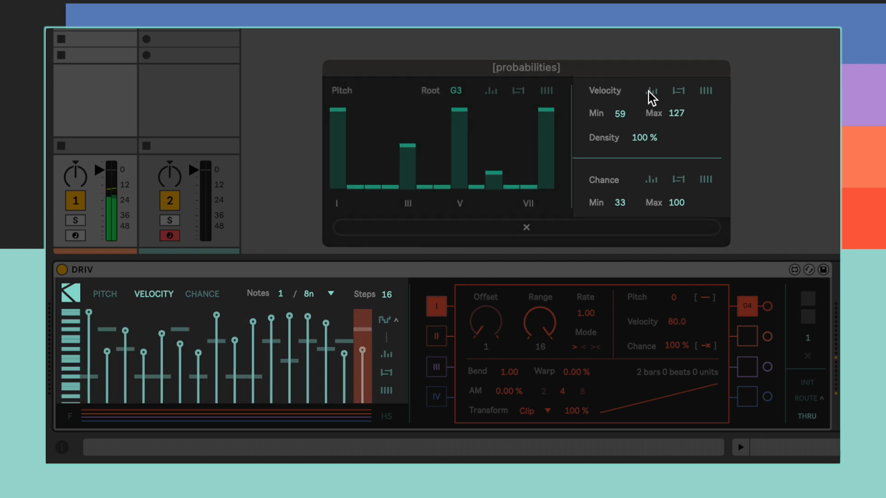
Step: Randomize step velocities, regenerate the pitch pattern, and reset all chance steps to maximum
click(103, 294)
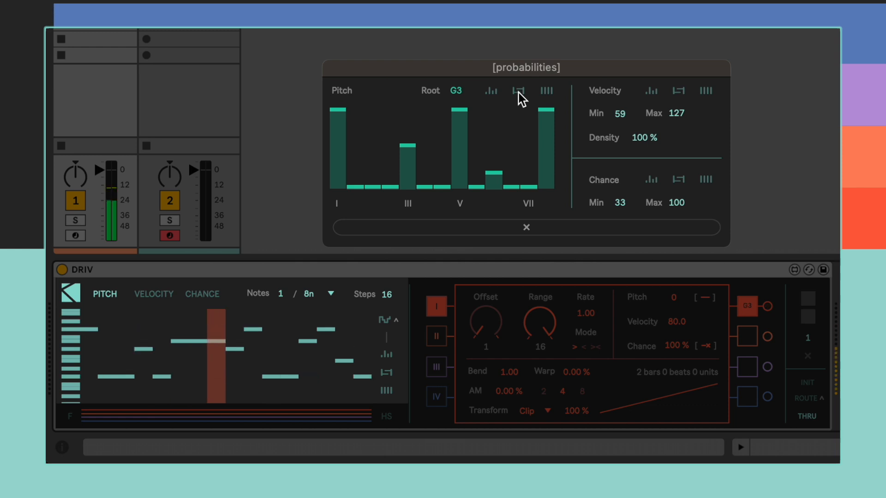
click(153, 294)
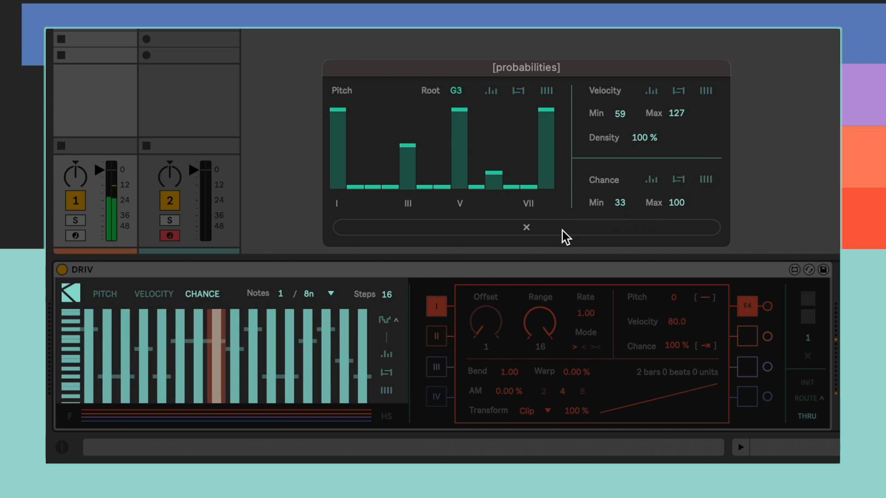
Step: Close the probabilities window and review the final pitch and velocity lanes
click(525, 228)
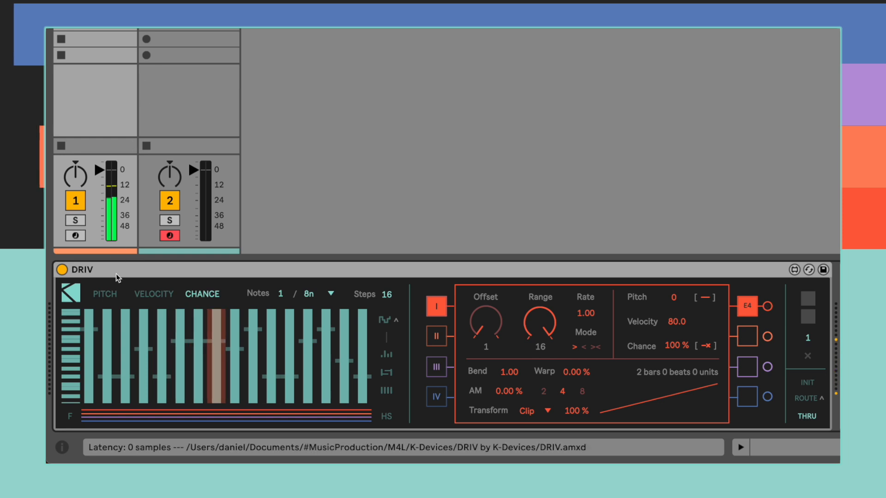
click(104, 294)
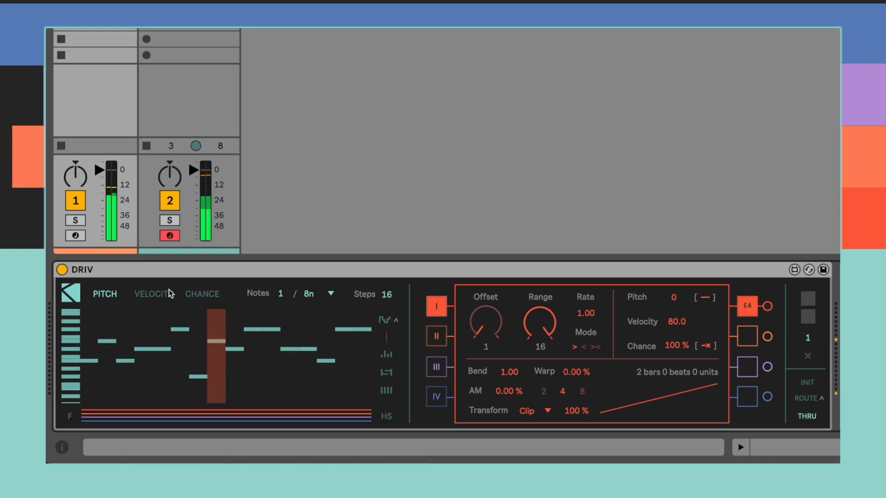
click(151, 293)
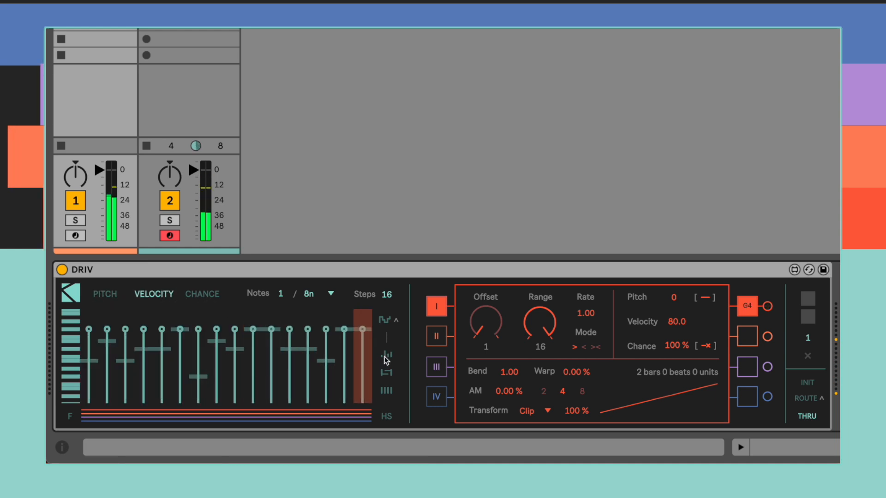